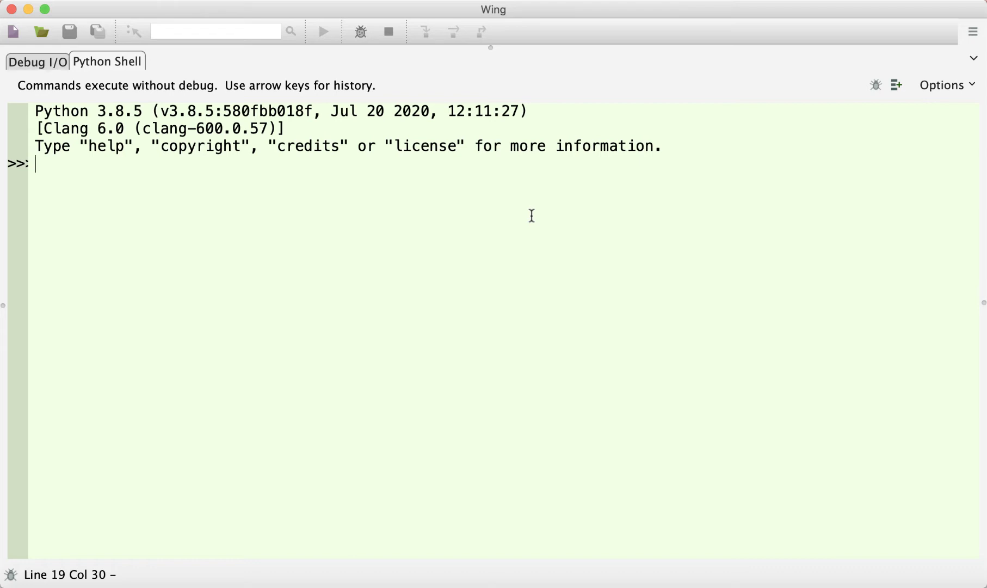
# Run dir(__builtins__) to list every built-in name and highlight round in the output
pyautogui.write('dir')
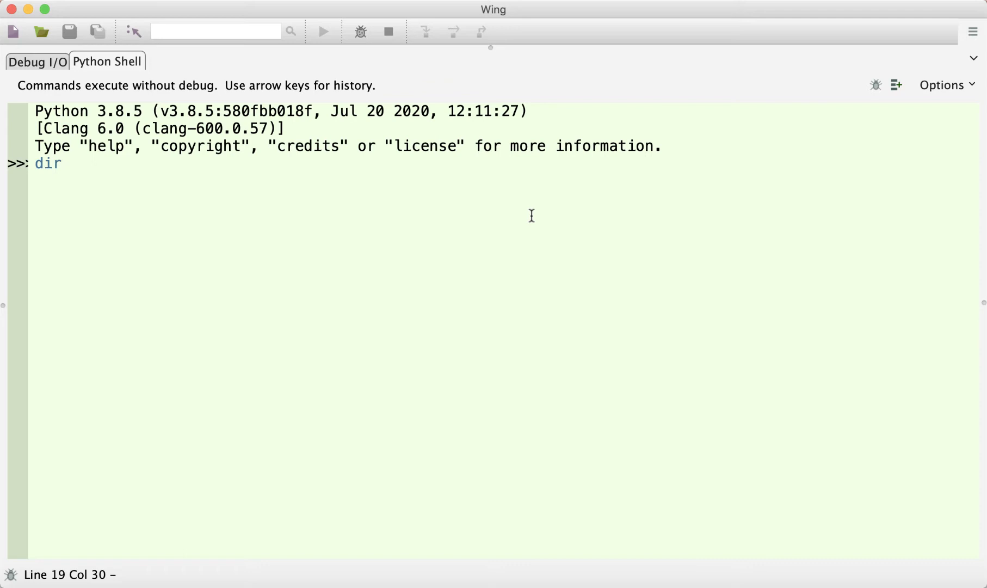
pyautogui.write('(__builti')
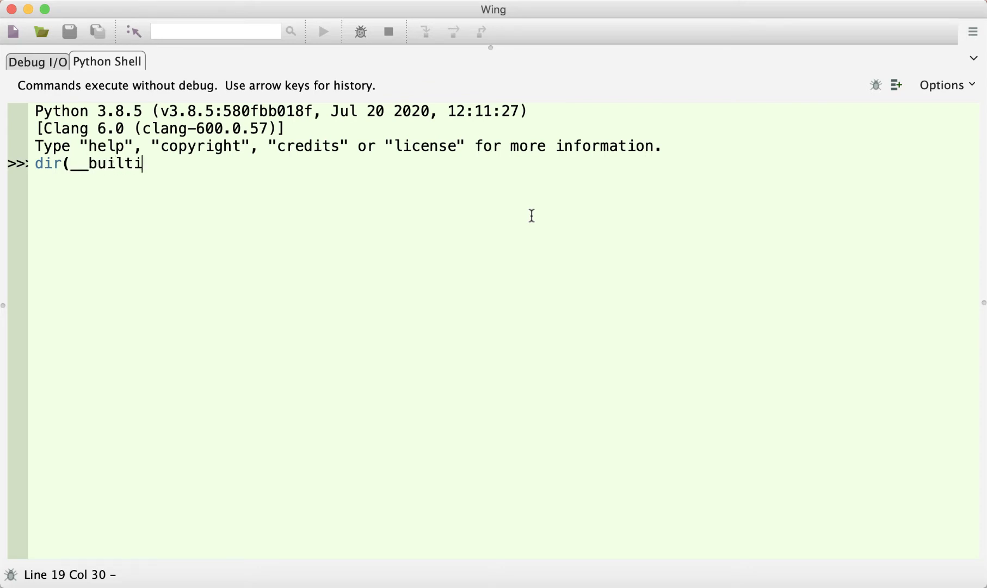
pyautogui.write('ns__)')
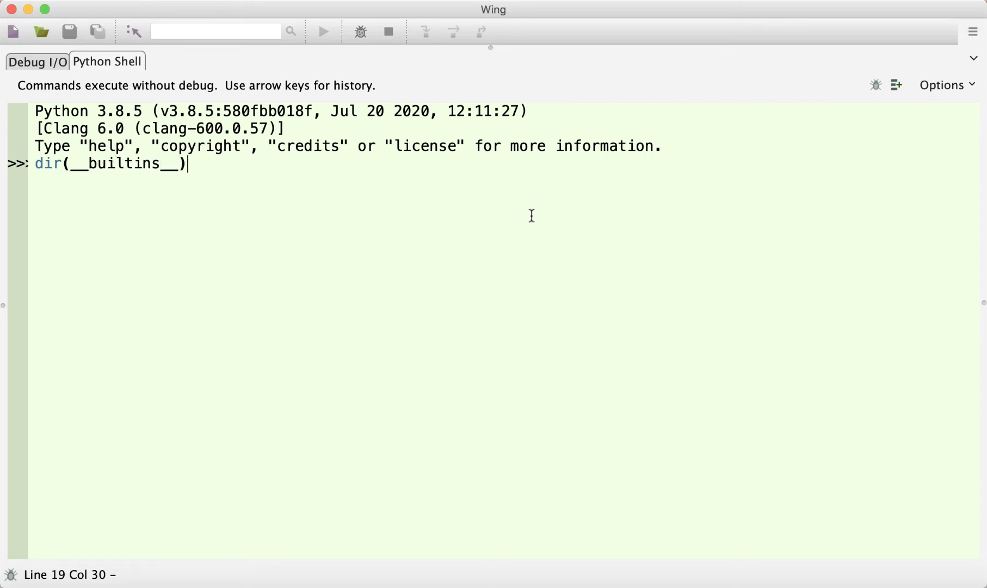
pyautogui.press('Return')
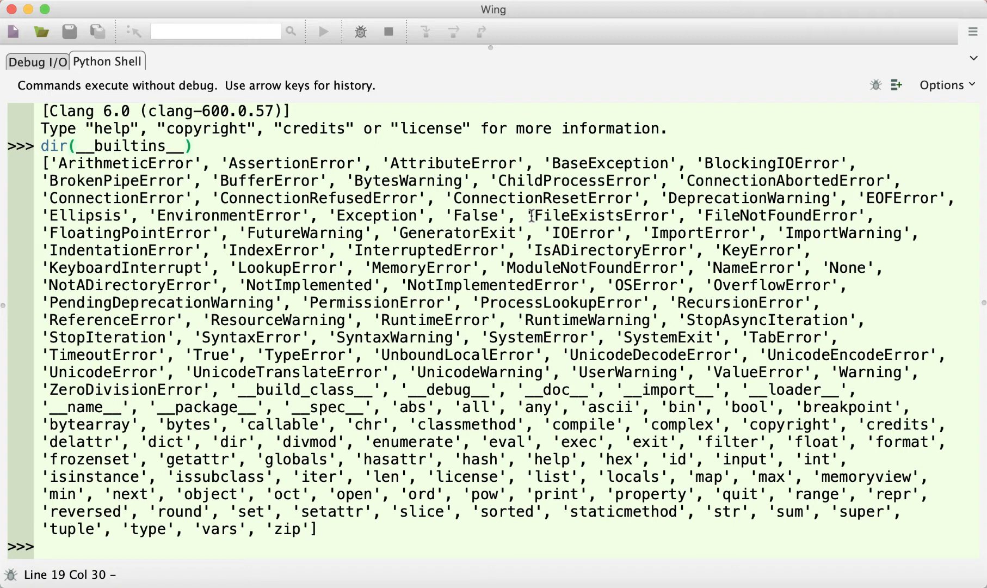
pyautogui.moveTo(162, 494)
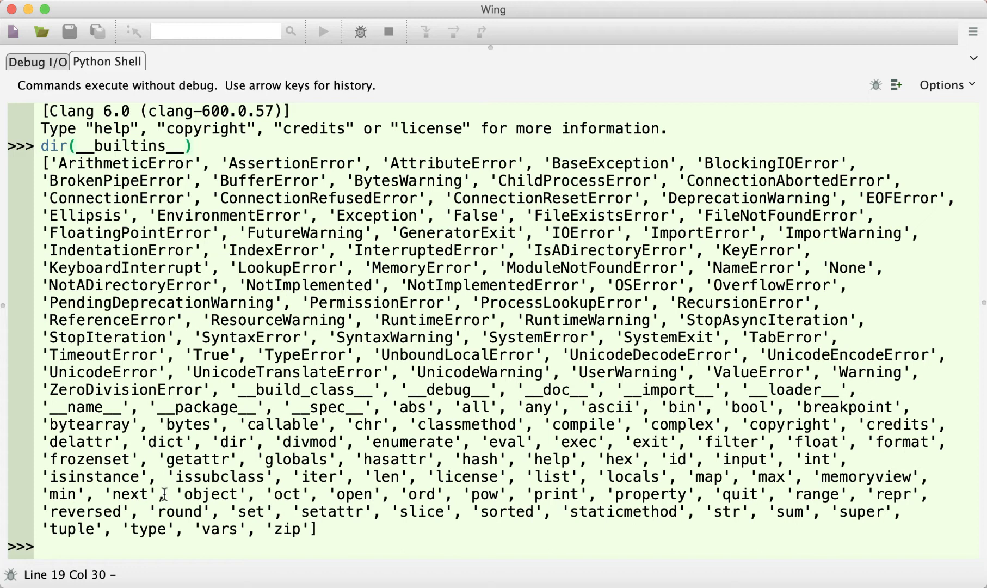
pyautogui.doubleClick(179, 510)
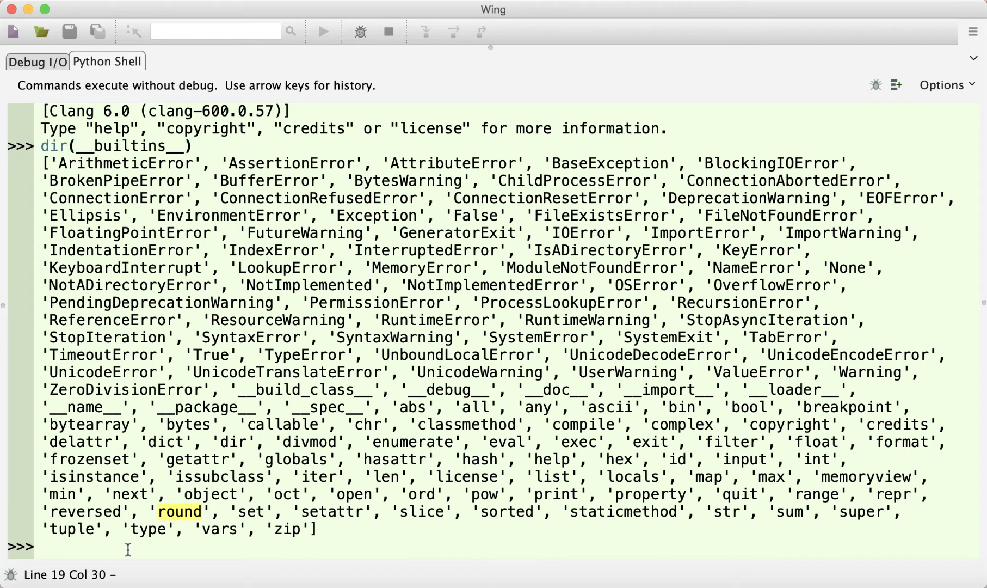
# Run help(round) and highlight the number parameter in the round(number, ndigits=None) help text
pyautogui.write('help')
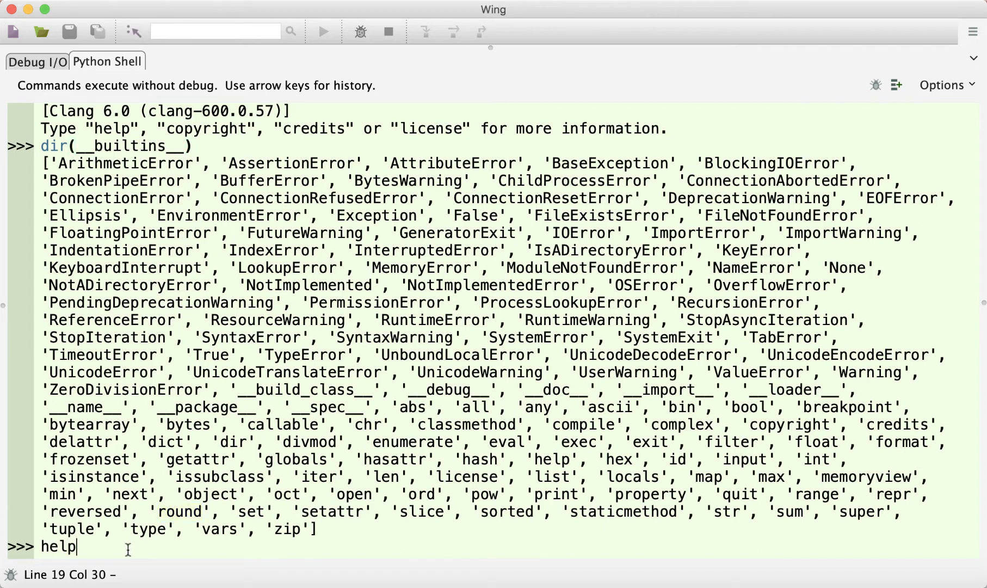
pyautogui.write('(')
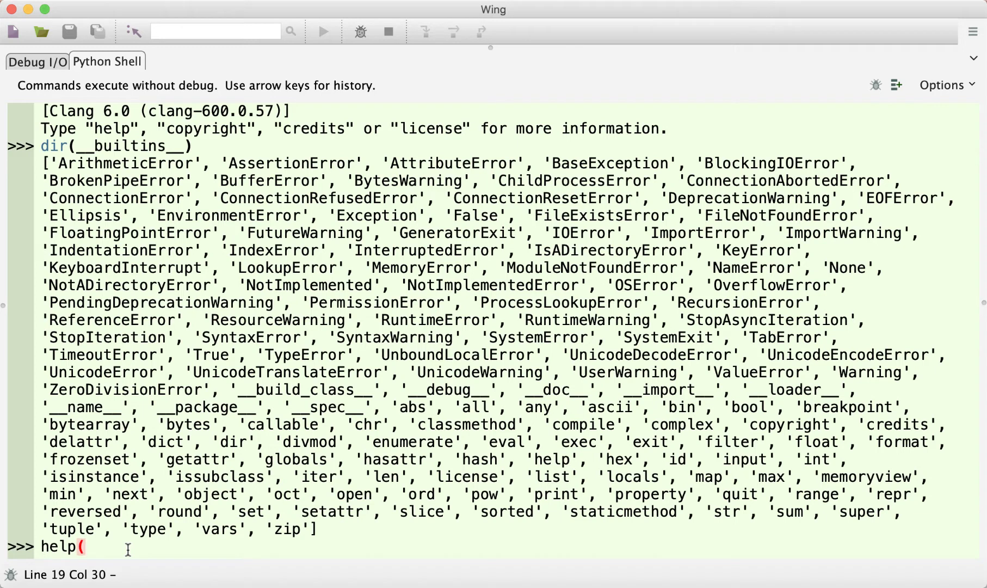
pyautogui.write('round)')
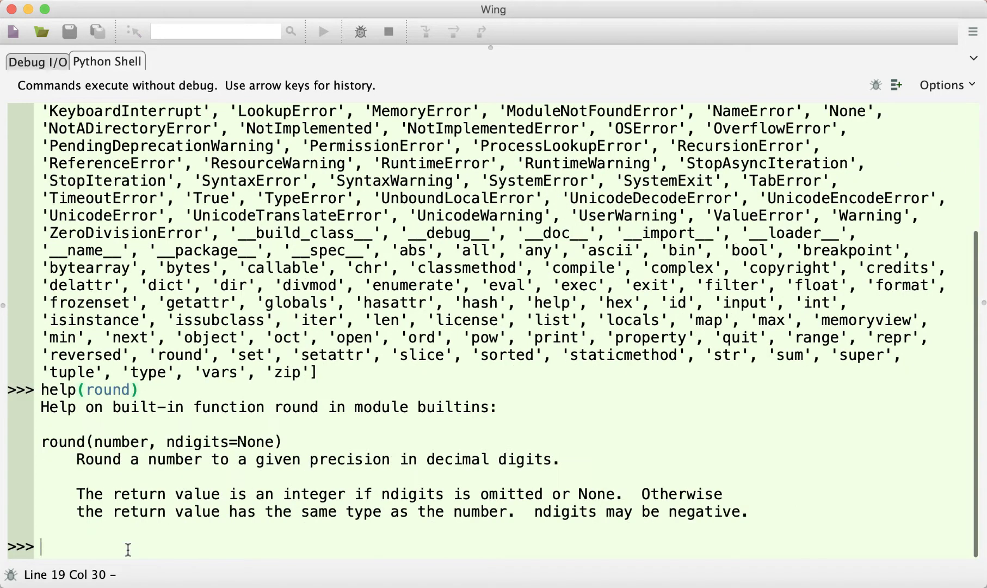
pyautogui.moveTo(225, 416)
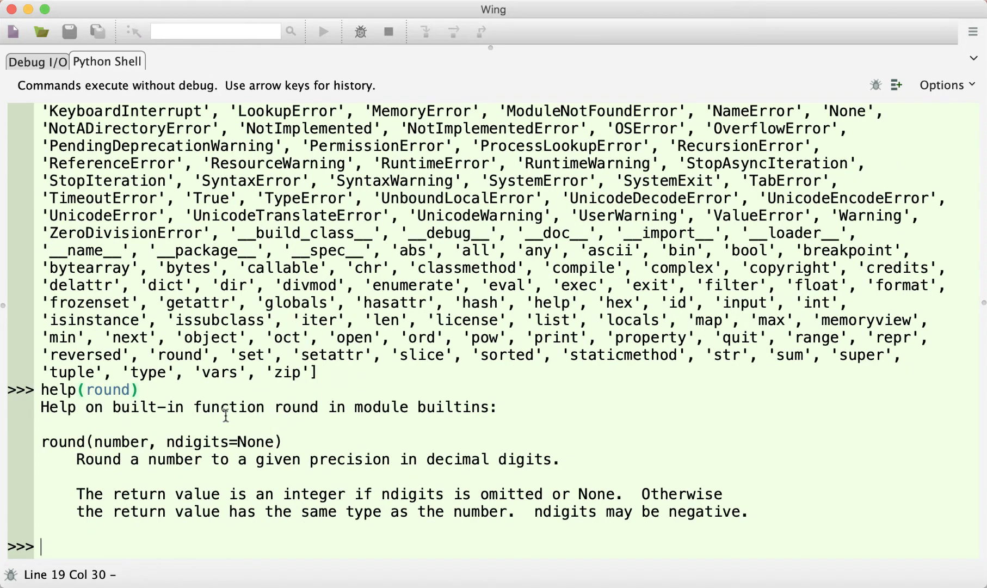
pyautogui.moveTo(264, 412)
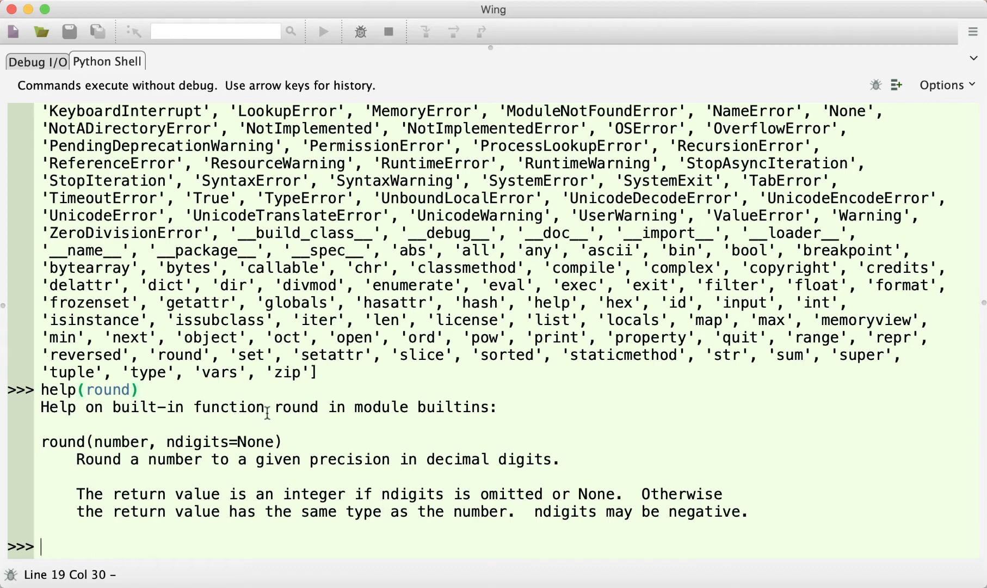
pyautogui.moveTo(152, 384)
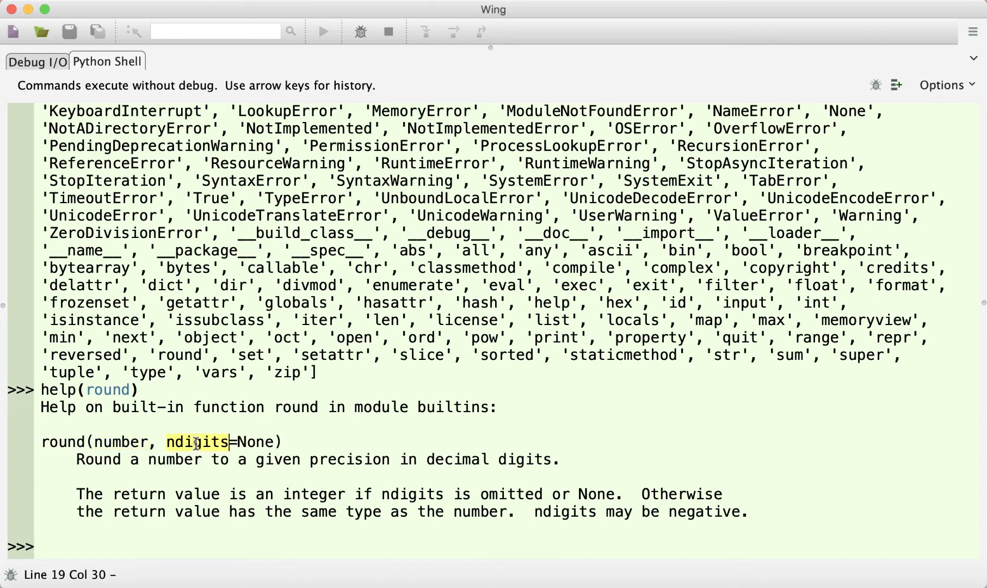
pyautogui.doubleClick(120, 442)
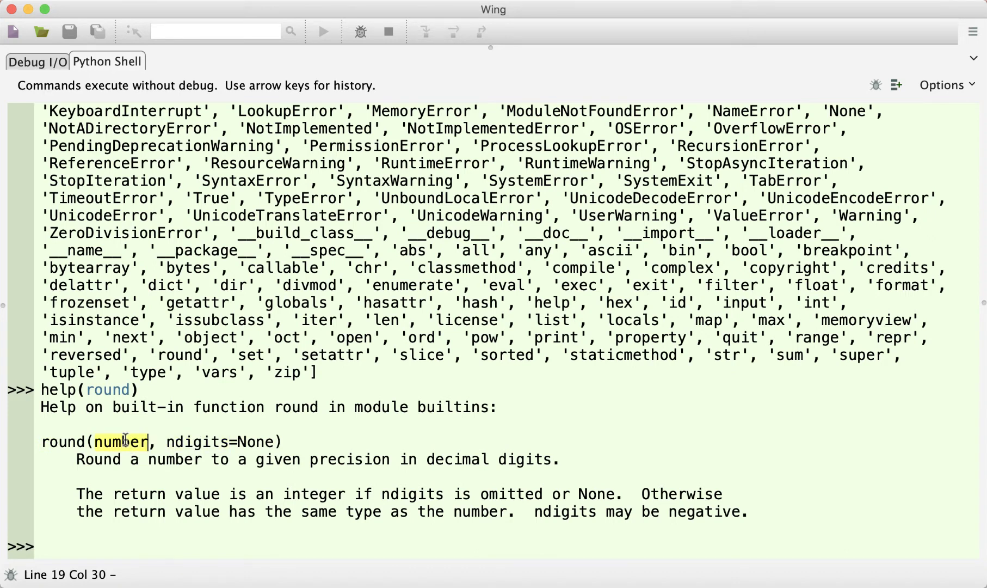
pyautogui.moveTo(176, 388)
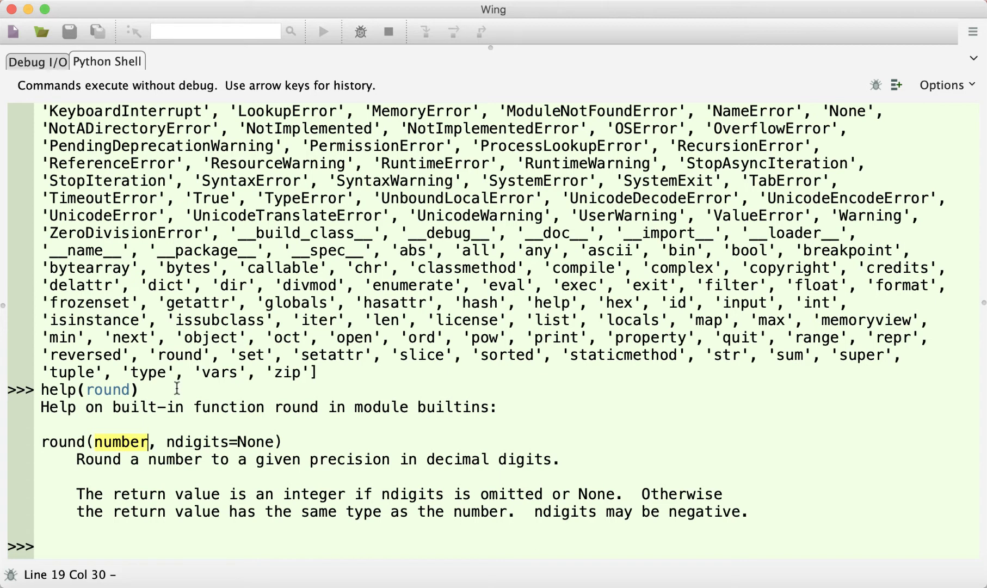
pyautogui.moveTo(130, 466)
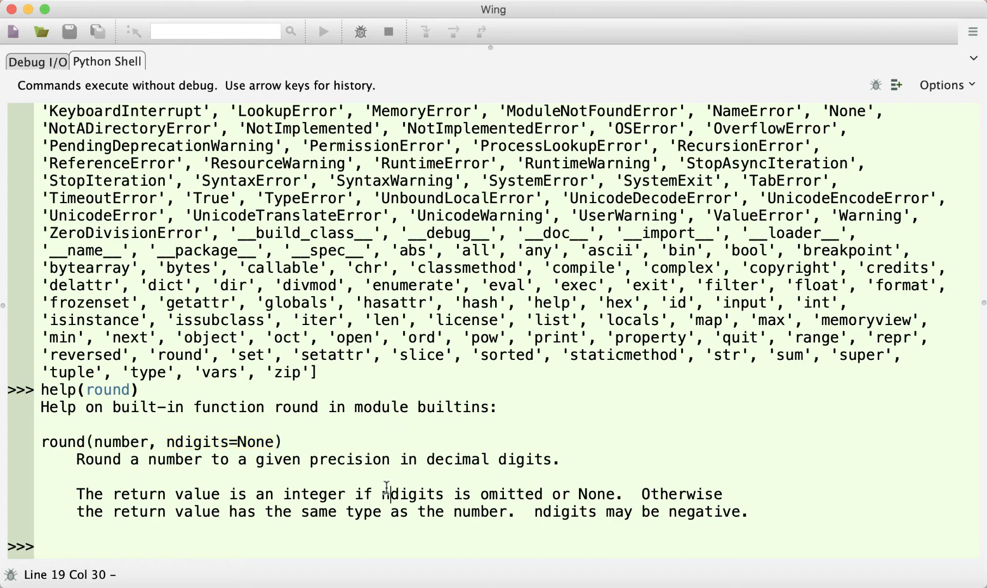
pyautogui.moveTo(82, 481)
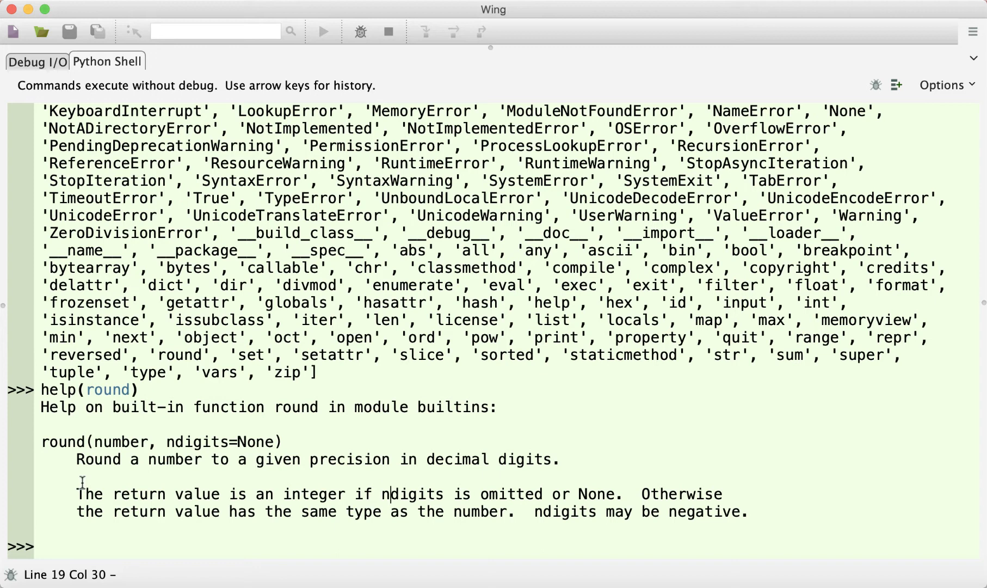
pyautogui.moveTo(183, 456)
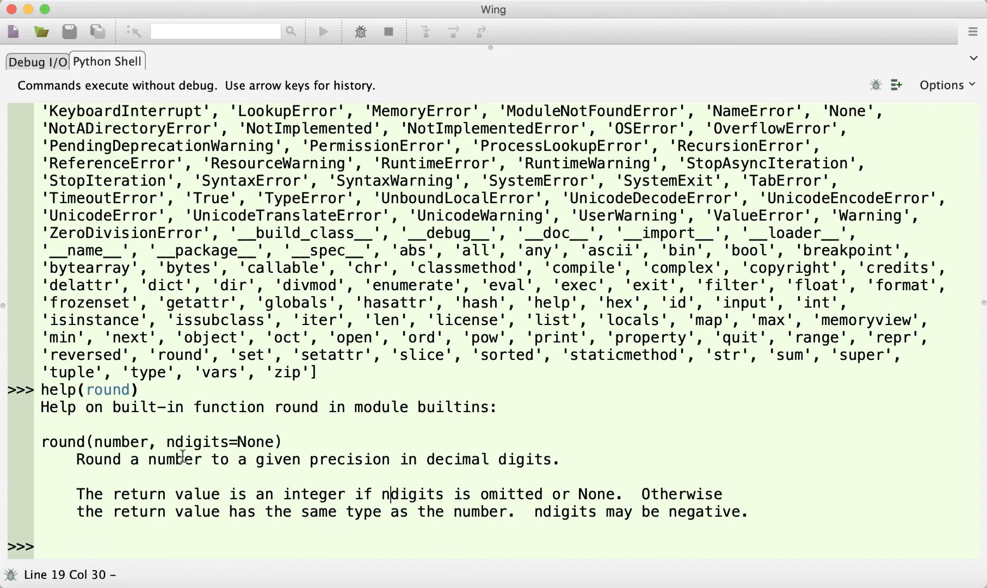
pyautogui.moveTo(139, 441)
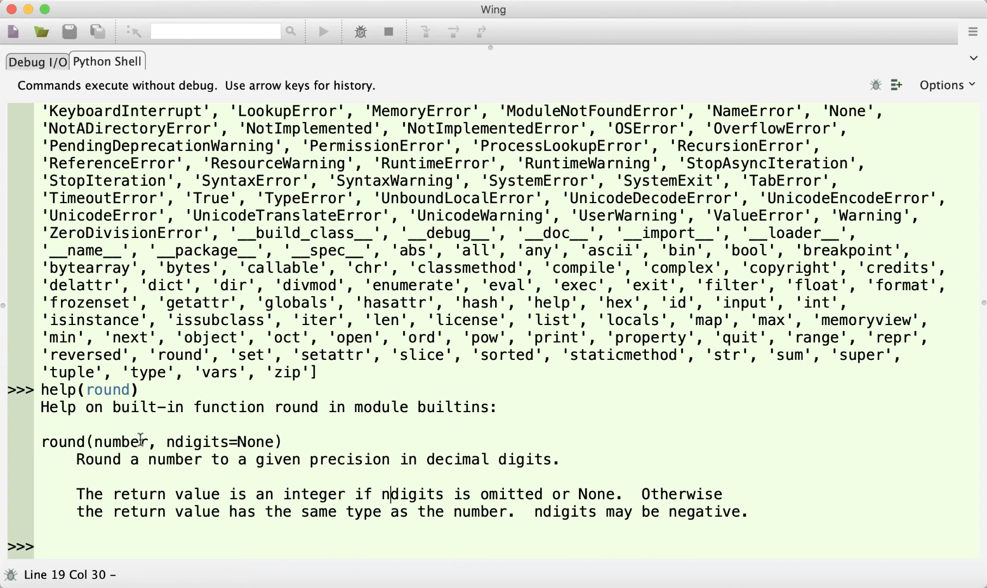
pyautogui.moveTo(239, 442)
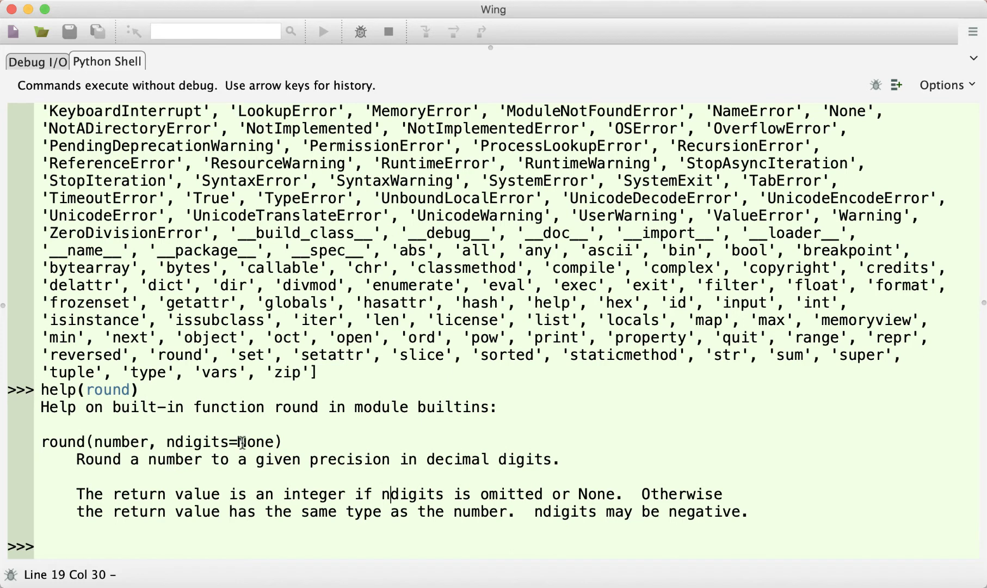
pyautogui.moveTo(523, 461)
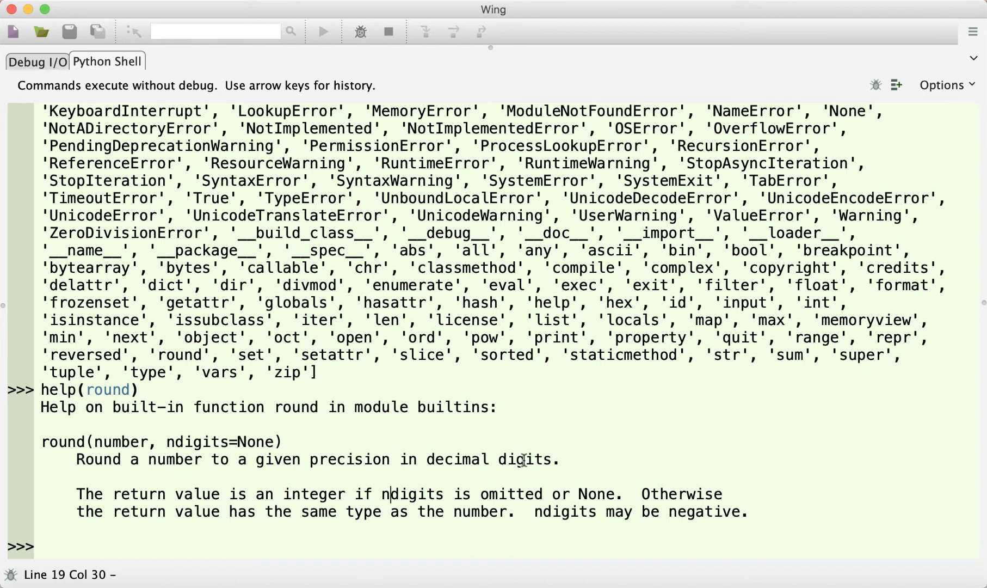
pyautogui.moveTo(353, 490)
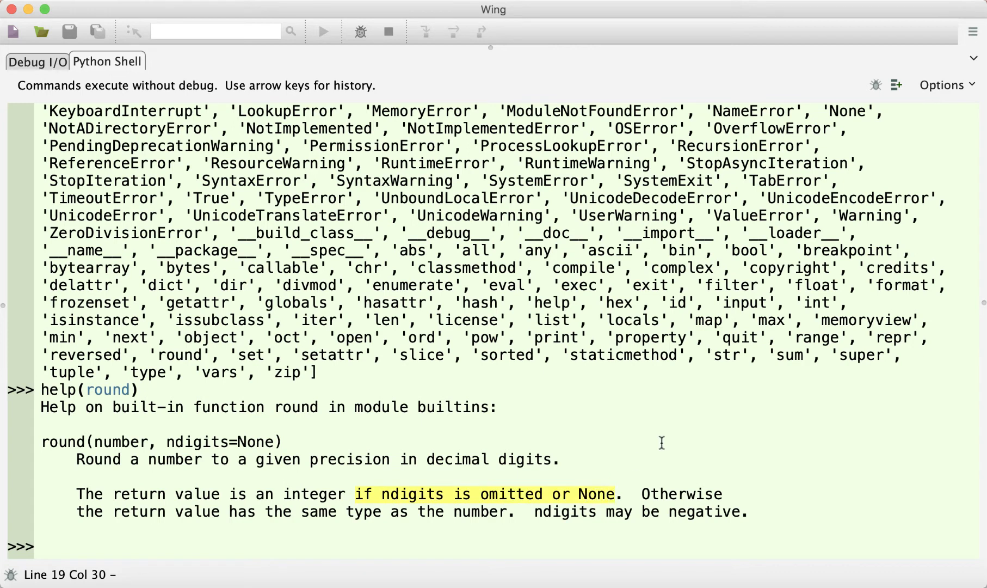
pyautogui.moveTo(323, 478)
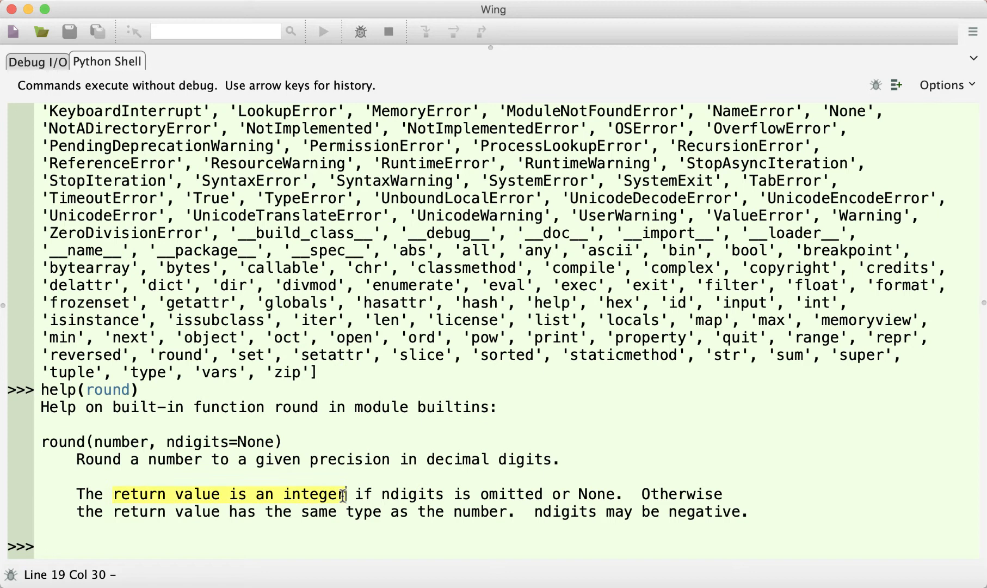
pyautogui.moveTo(655, 410)
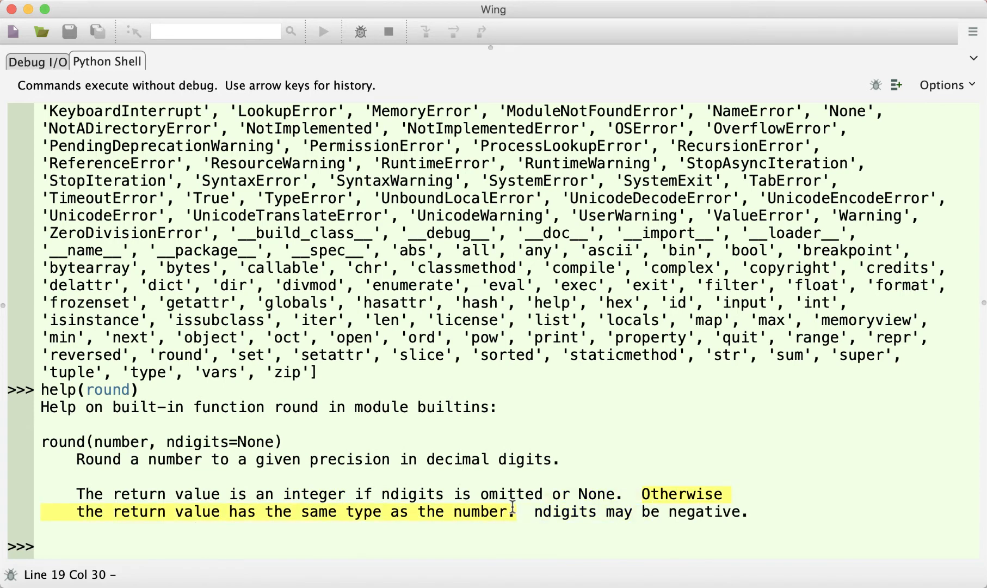
pyautogui.click(498, 549)
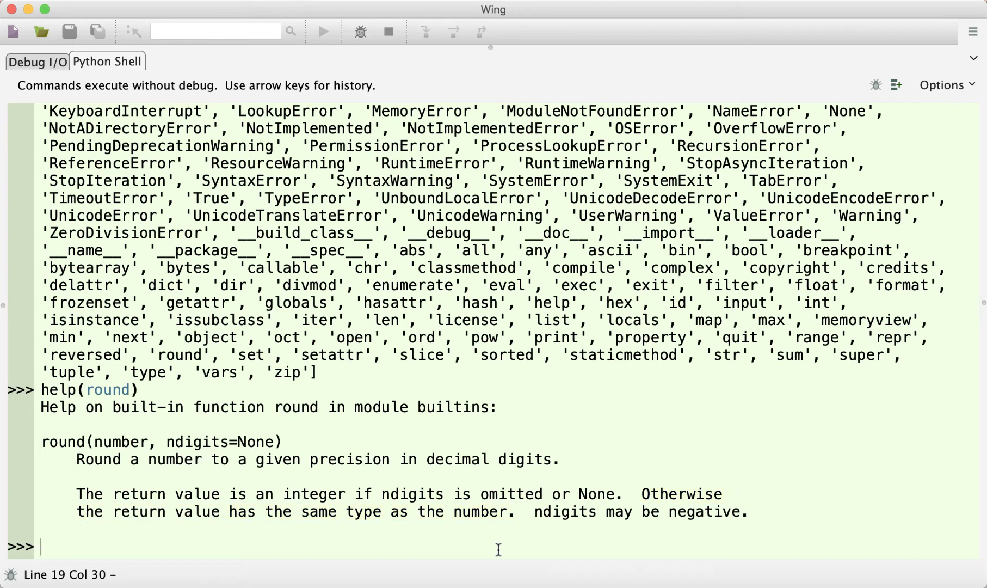
pyautogui.moveTo(335, 478)
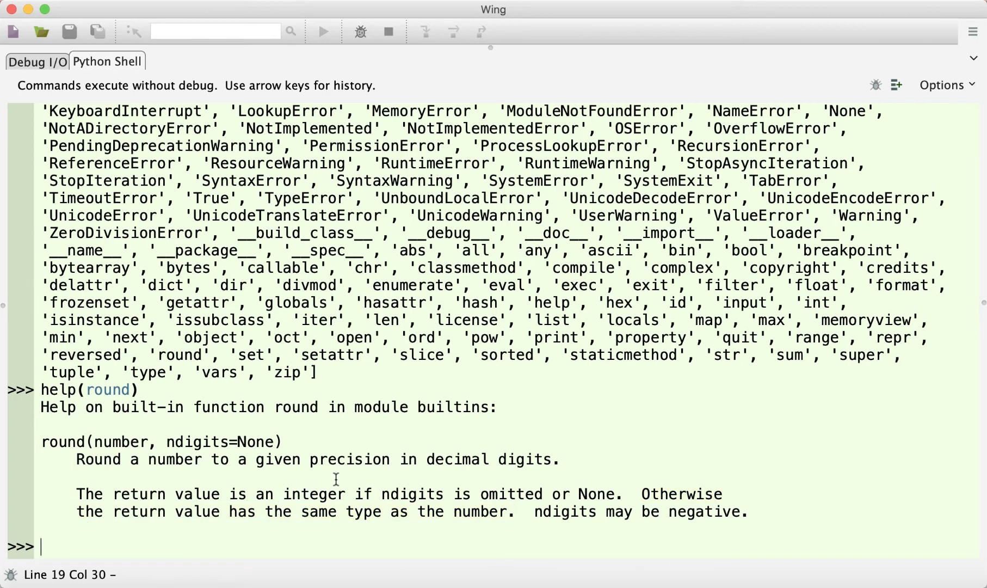
pyautogui.doubleClick(310, 493)
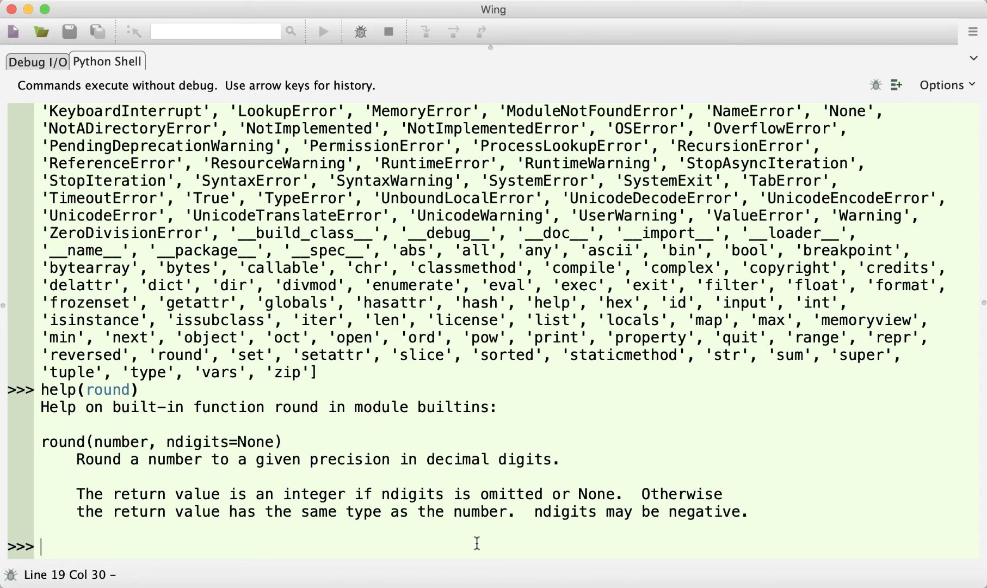
# Evaluate round(2.8), getting the result 3
pyautogui.write('roun')
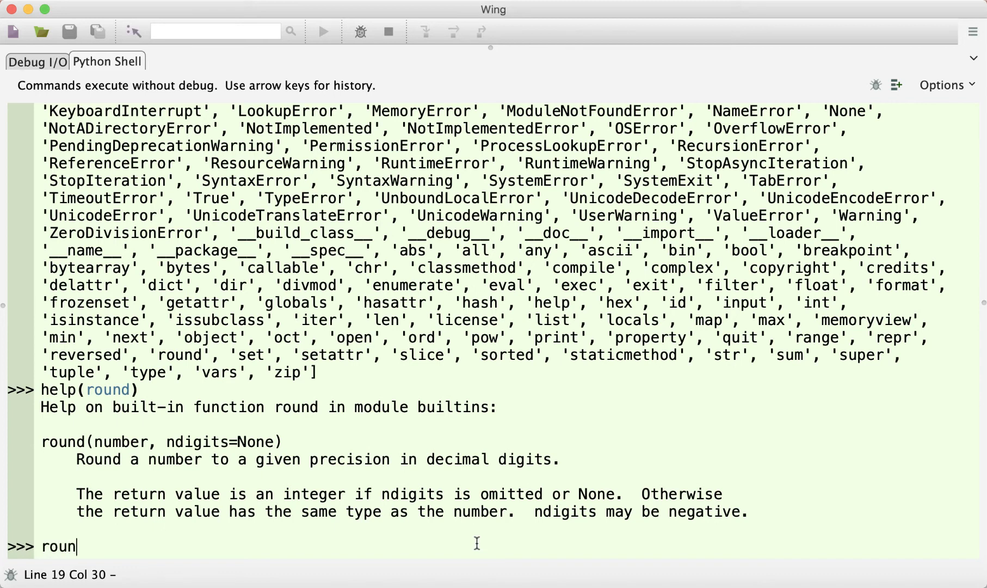
pyautogui.write('d(')
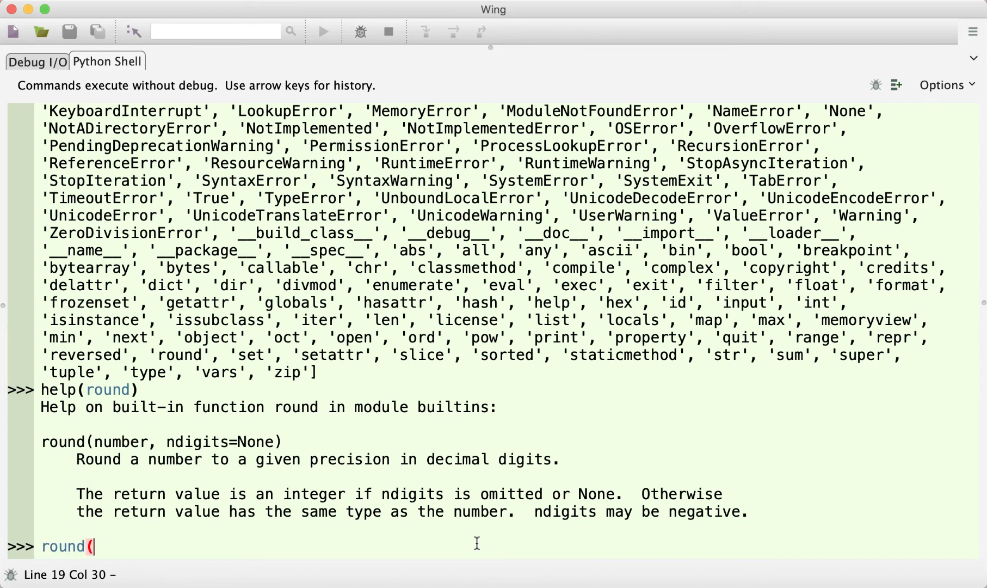
pyautogui.write('2.')
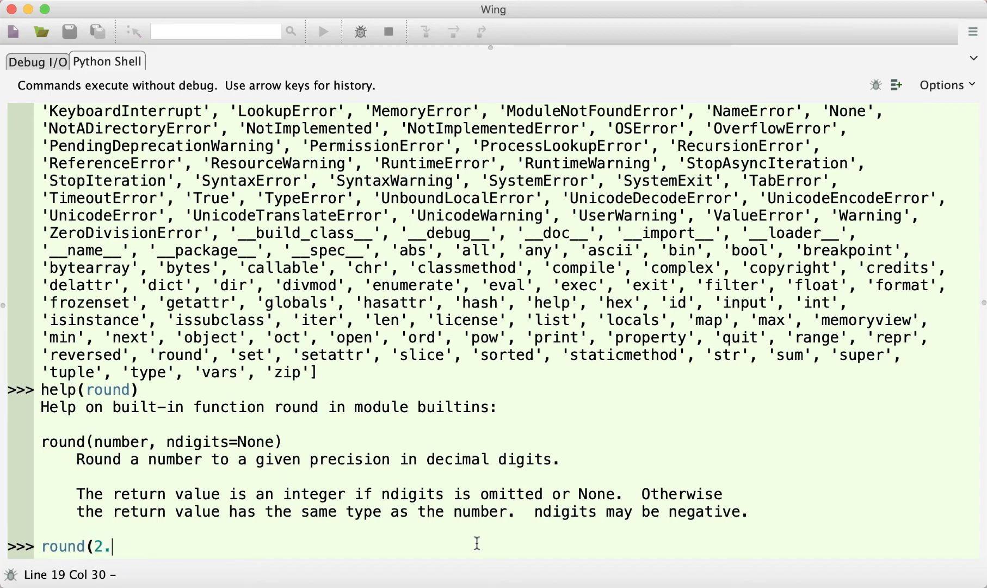
pyautogui.press('Return')
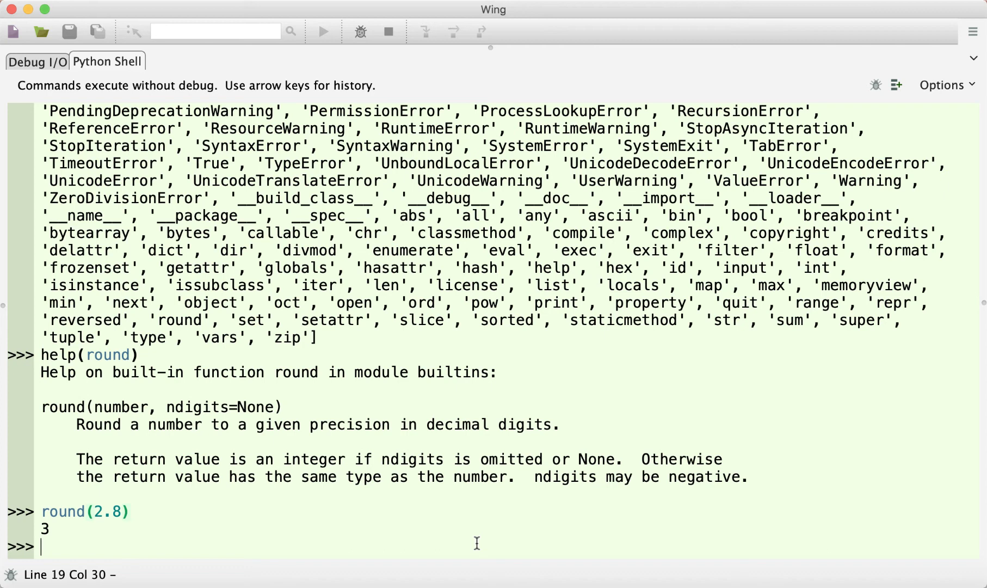
# Evaluate round(2.82, 1), getting the result 2.8
pyautogui.write('(')
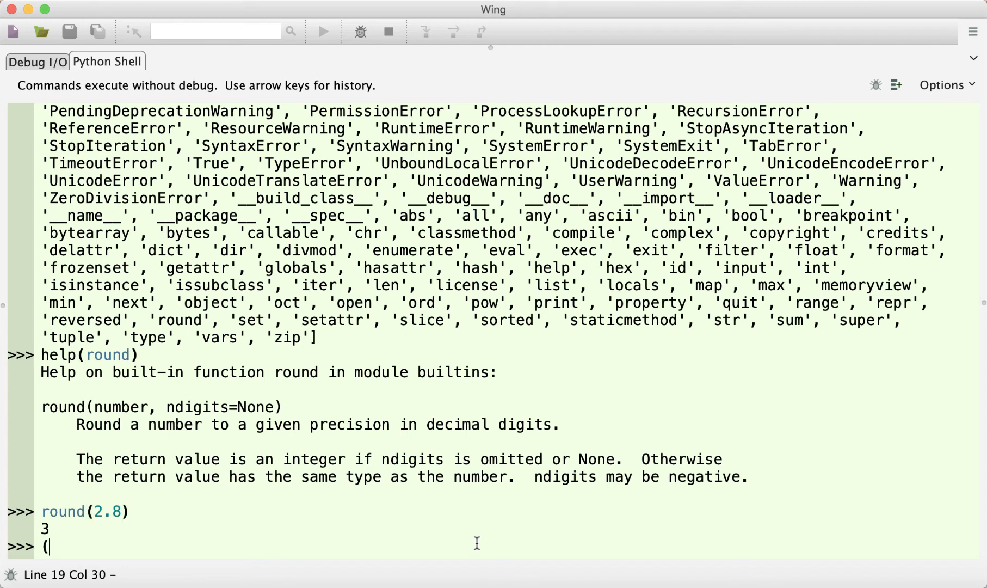
pyautogui.write('2.')
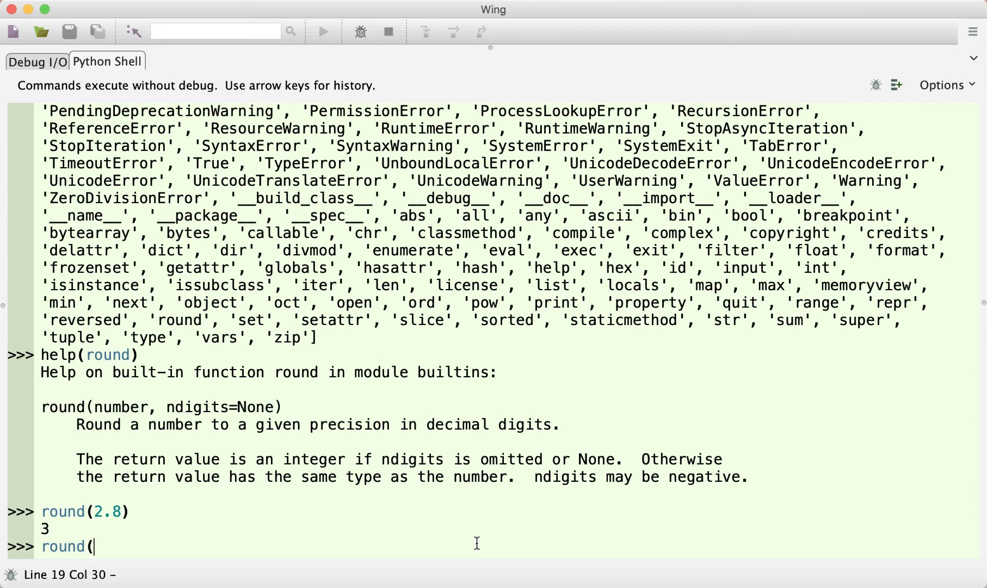
pyautogui.write('2.85,')
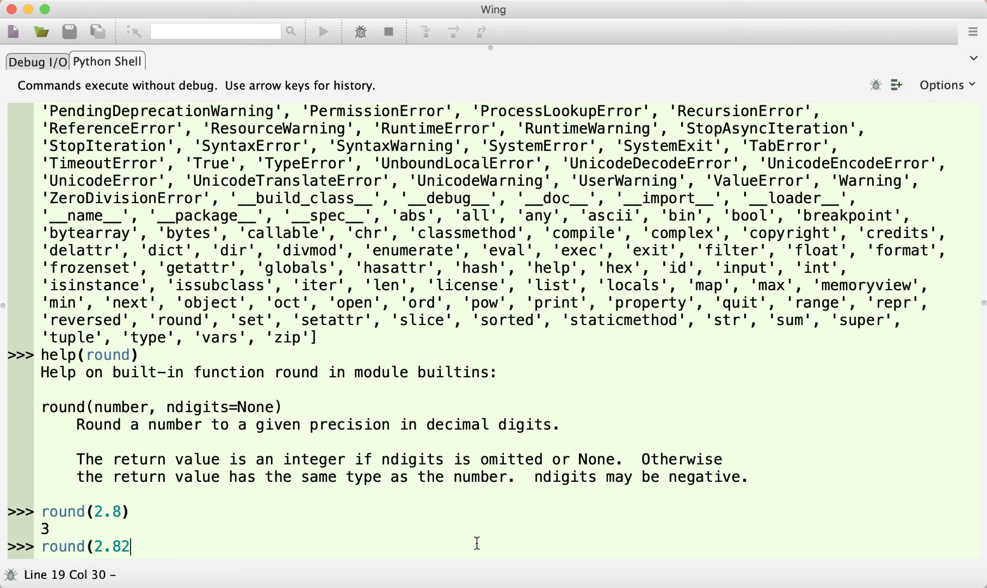
pyautogui.write(', 1')
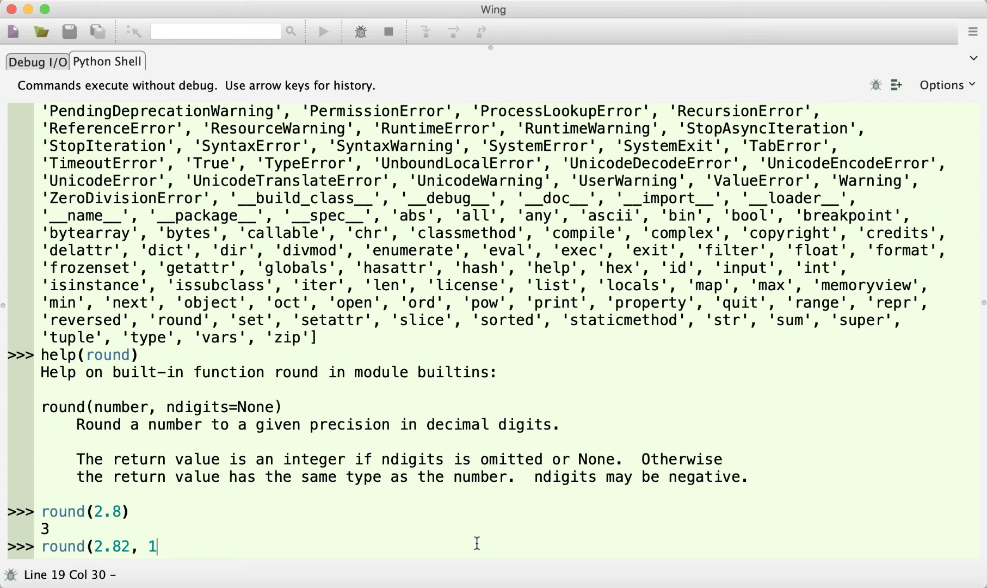
pyautogui.write(')')
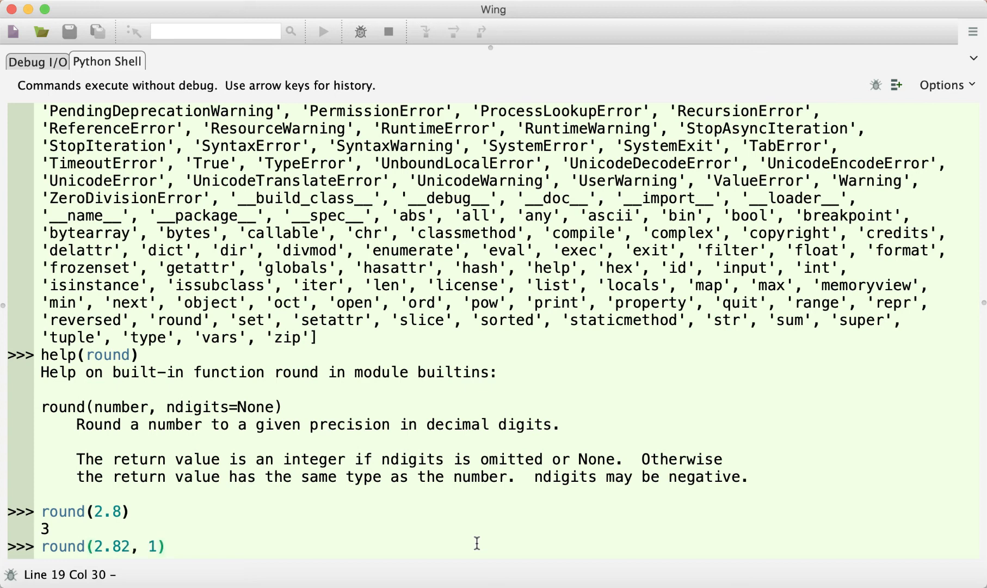
pyautogui.press('Return')
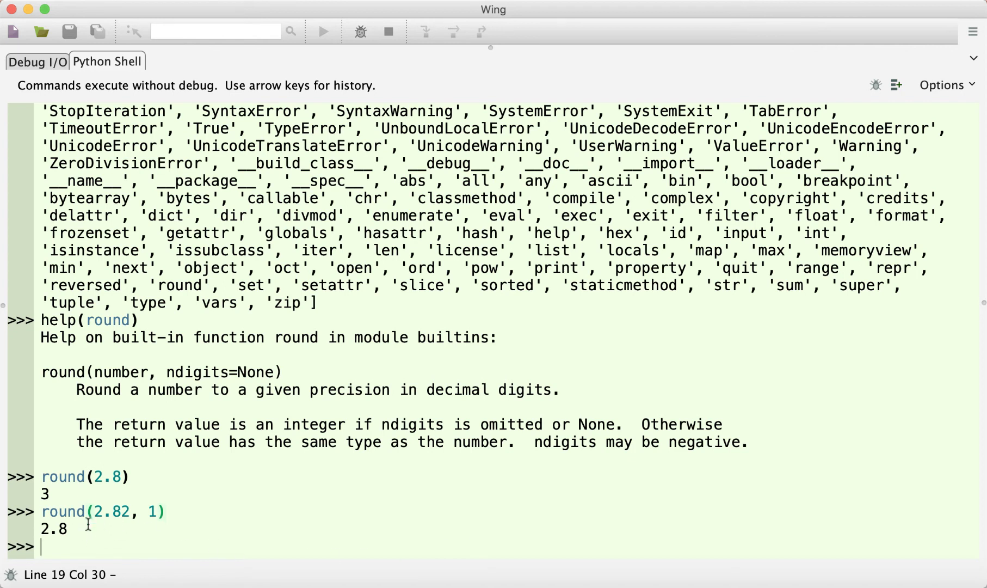
pyautogui.moveTo(169, 530)
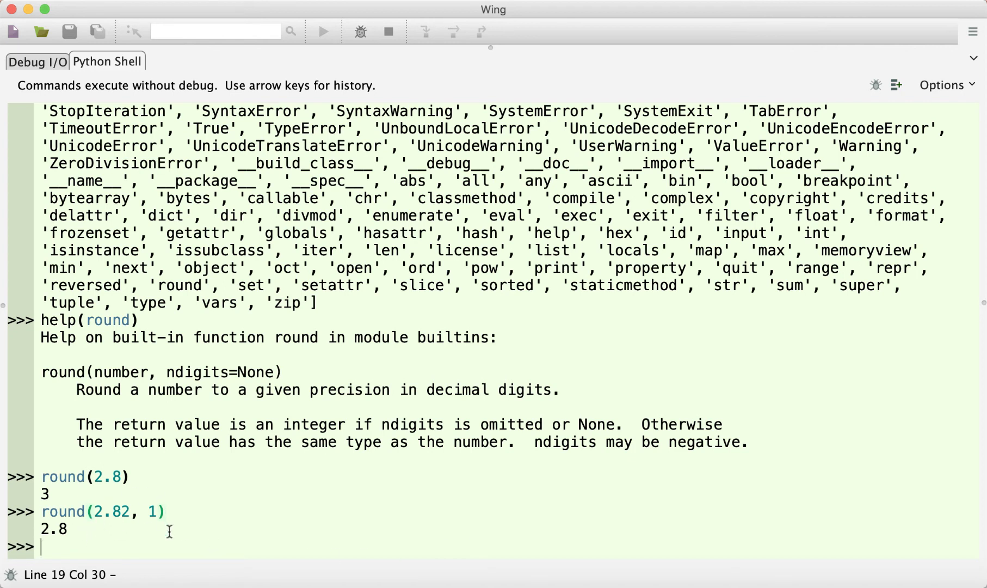
# Run round() and round(1, 2, 3, 4), producing two TypeError tracebacks about argument counts
pyautogui.write('round()')
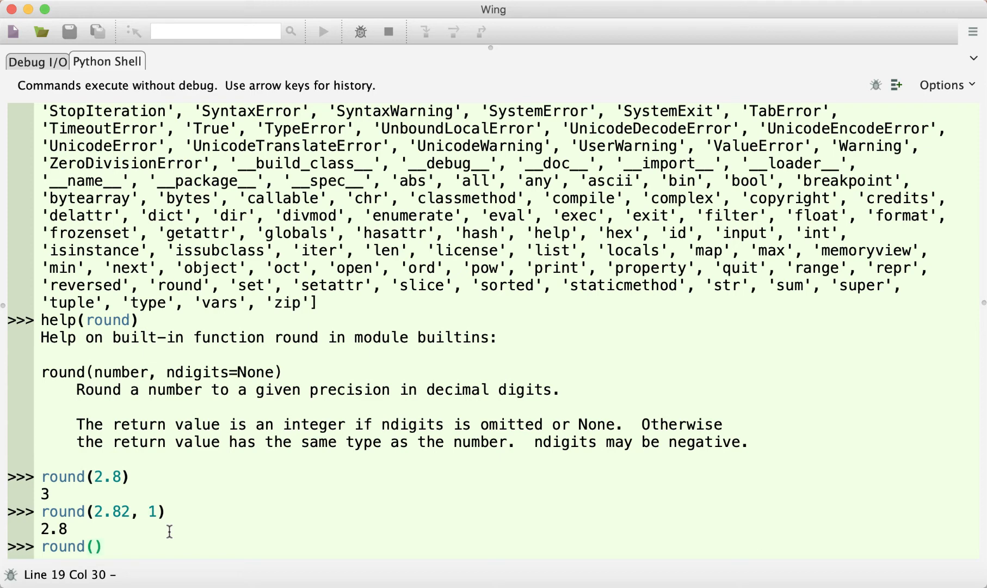
pyautogui.press('Return')
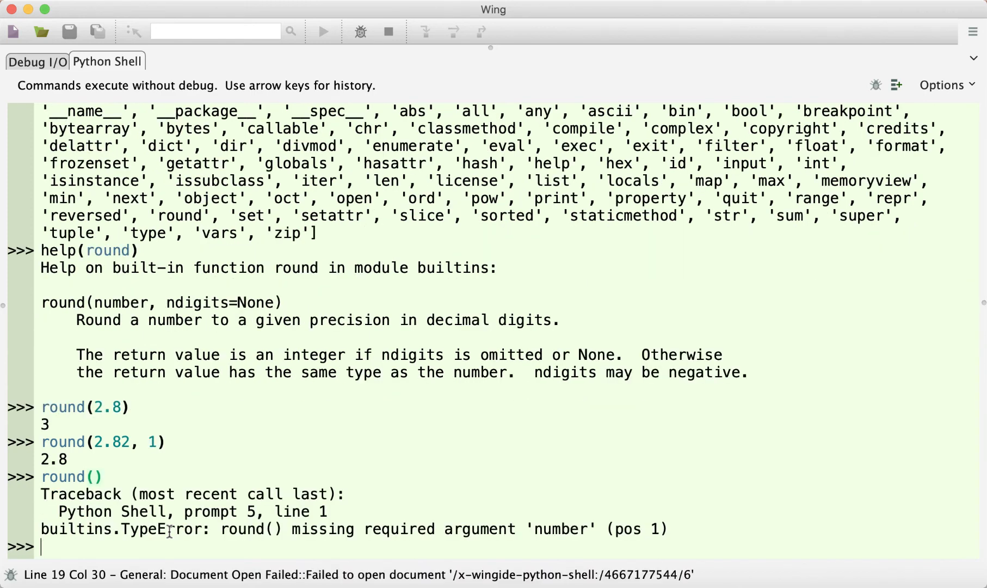
pyautogui.write('round')
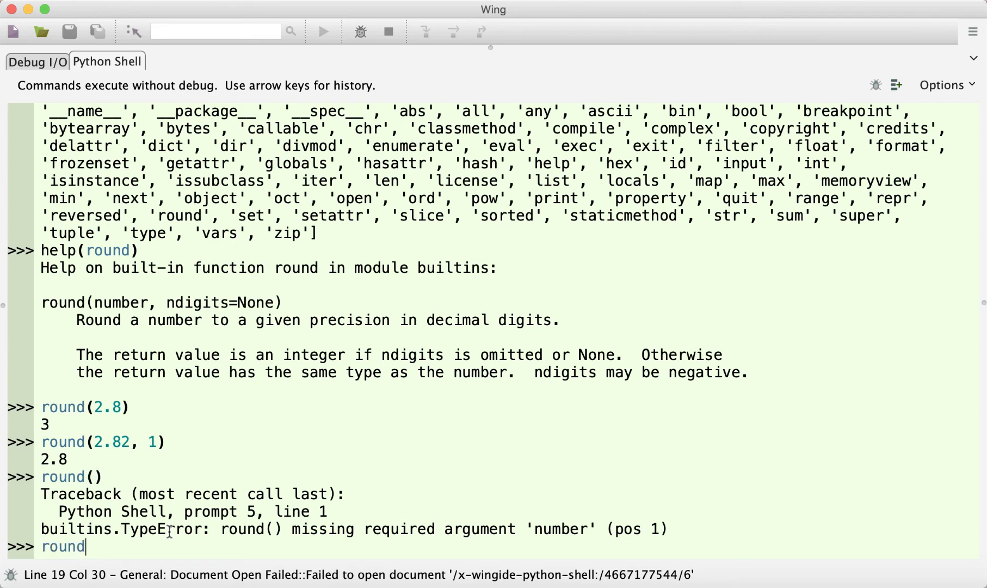
pyautogui.write('(1, 2, 3, 4)')
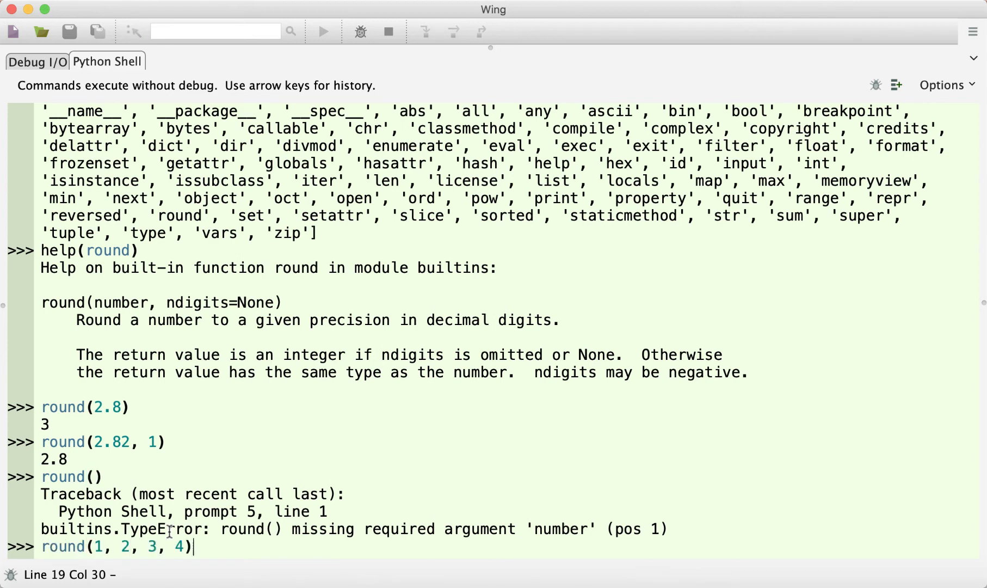
pyautogui.press('Return')
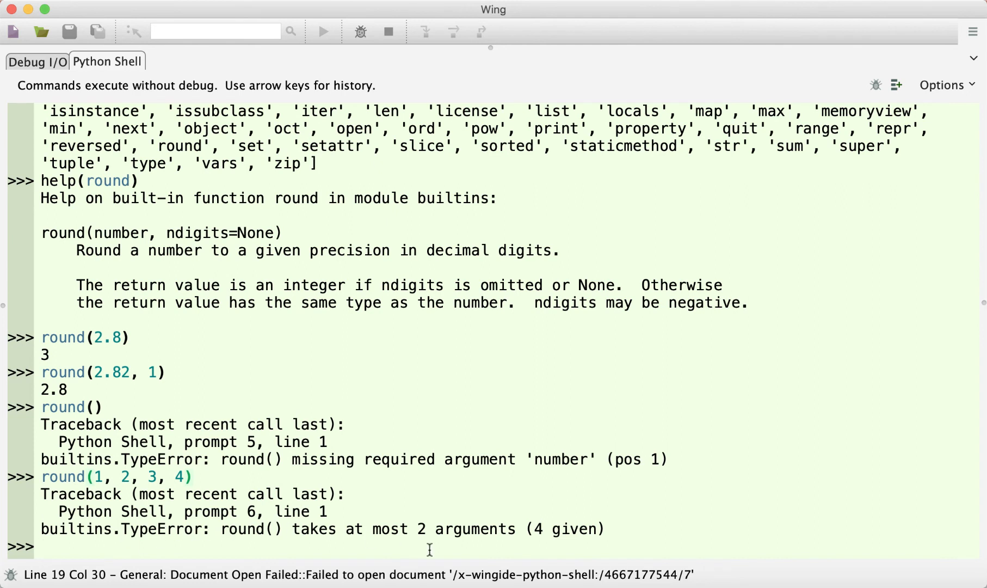
pyautogui.moveTo(374, 472)
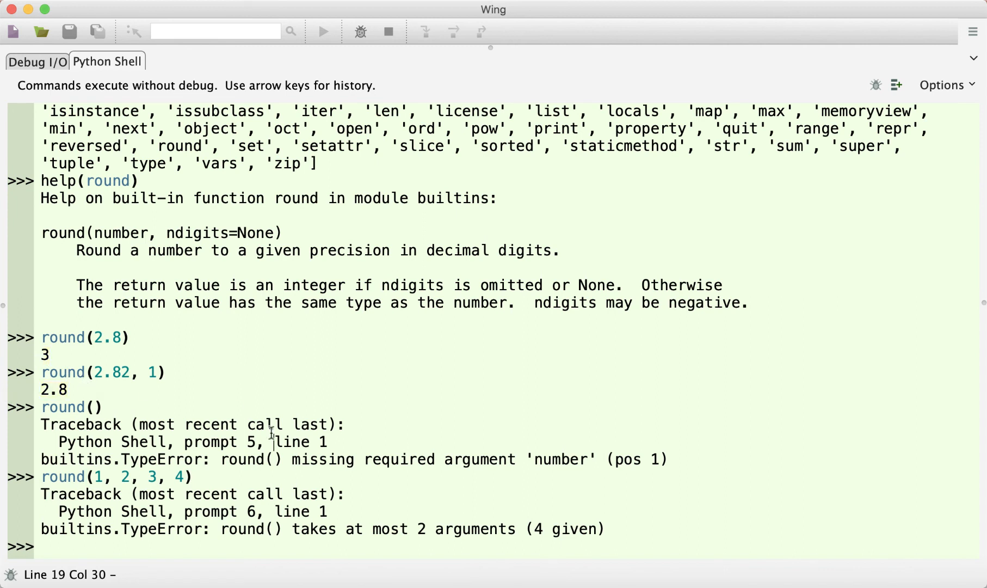
pyautogui.moveTo(139, 339)
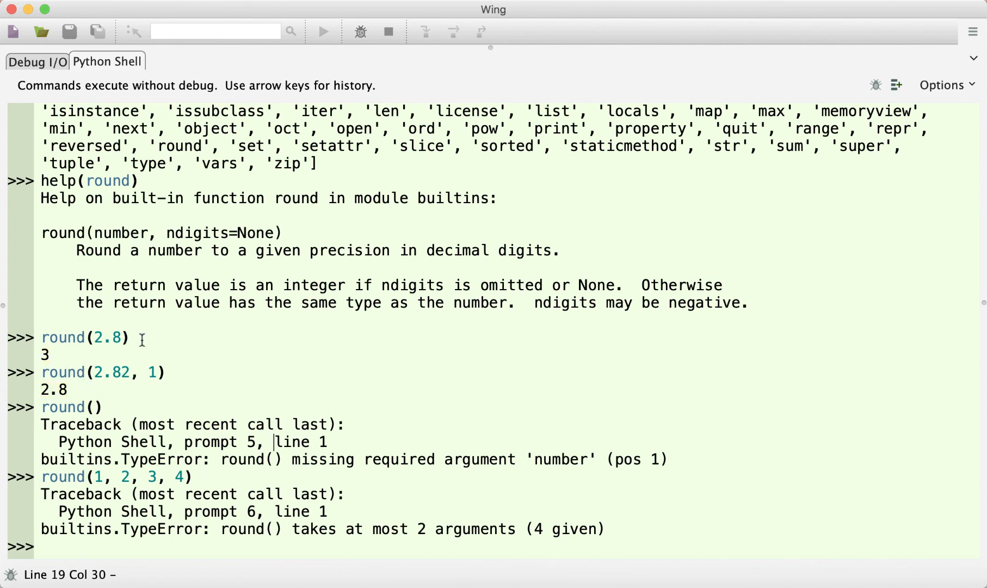
# Highlight the earlier round(2.8) call to point it out, then clear the highlight
pyautogui.doubleClick(84, 338)
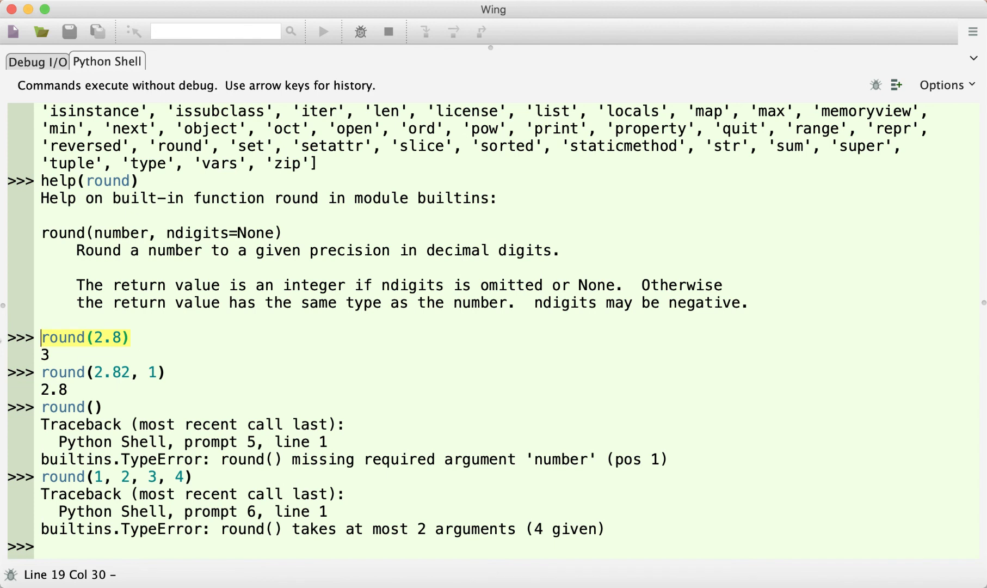
pyautogui.click(103, 373)
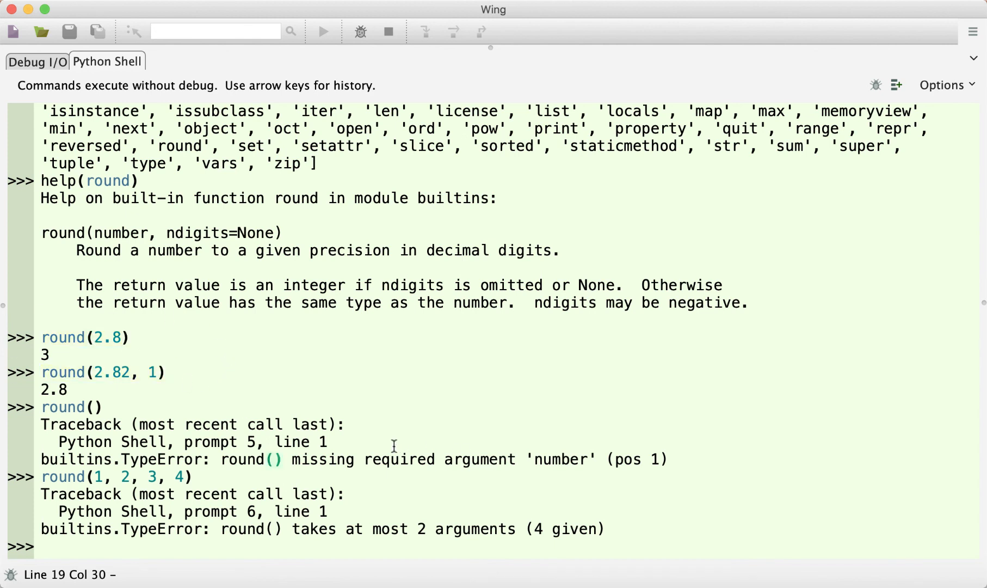
pyautogui.moveTo(163, 547)
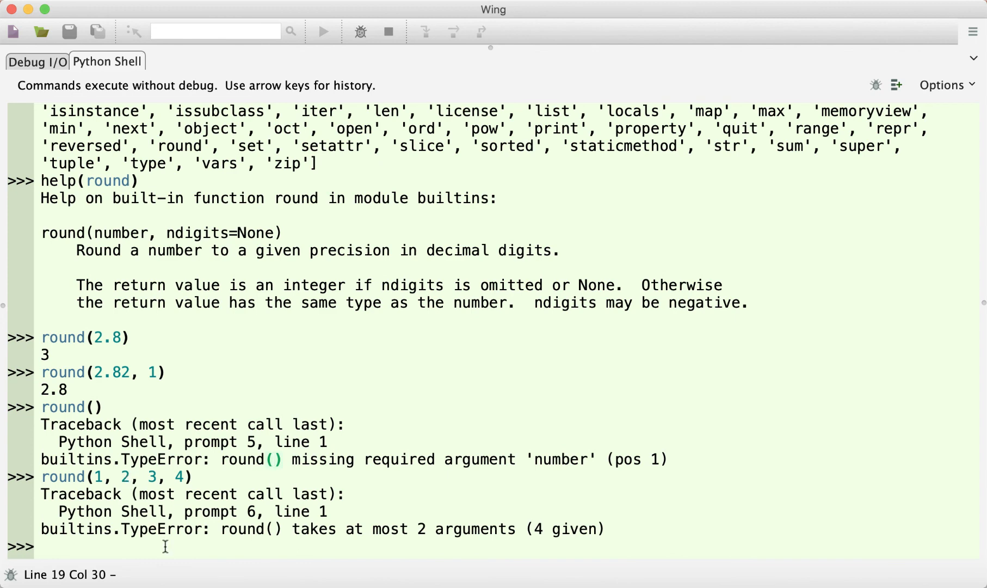